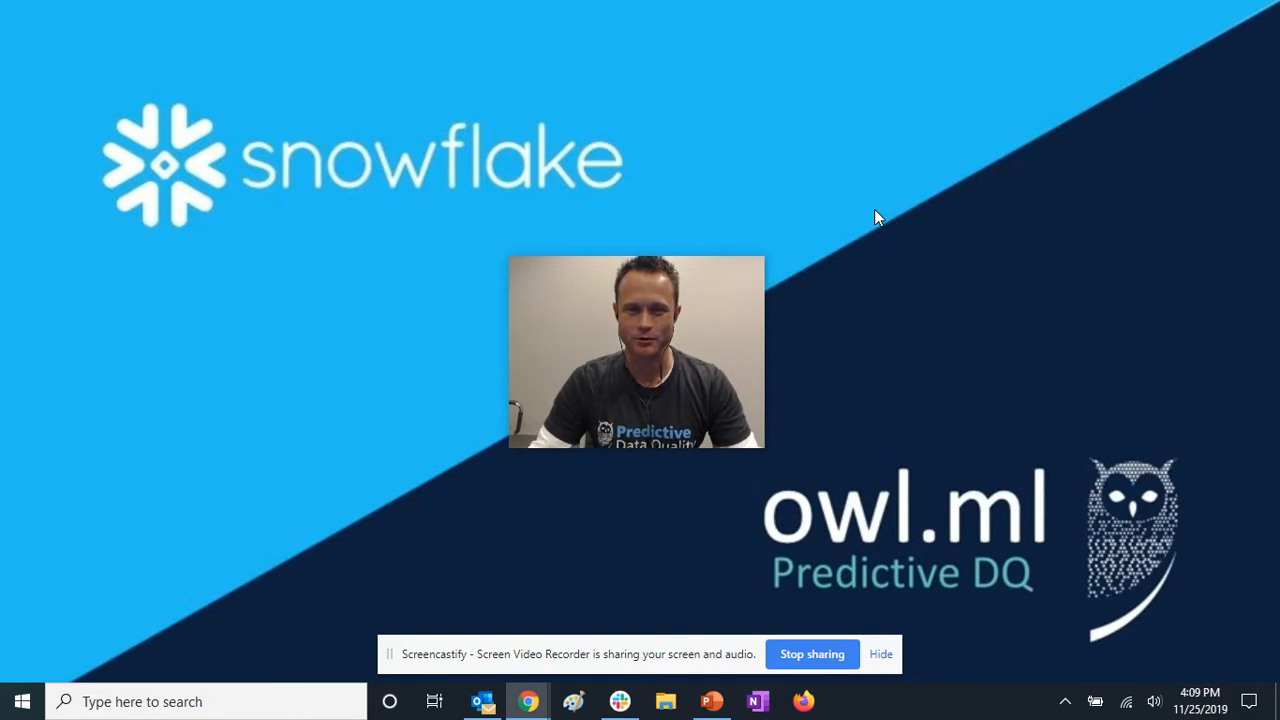
mouse_move(857, 191)
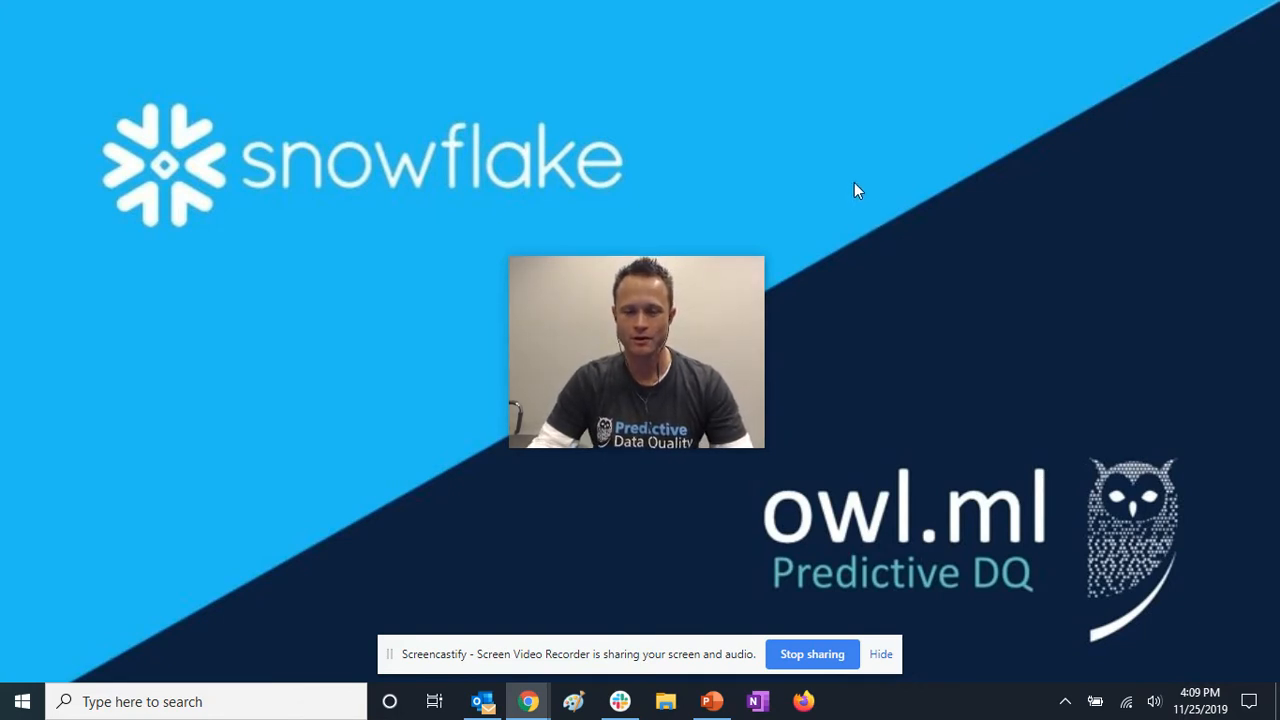
mouse_move(868, 180)
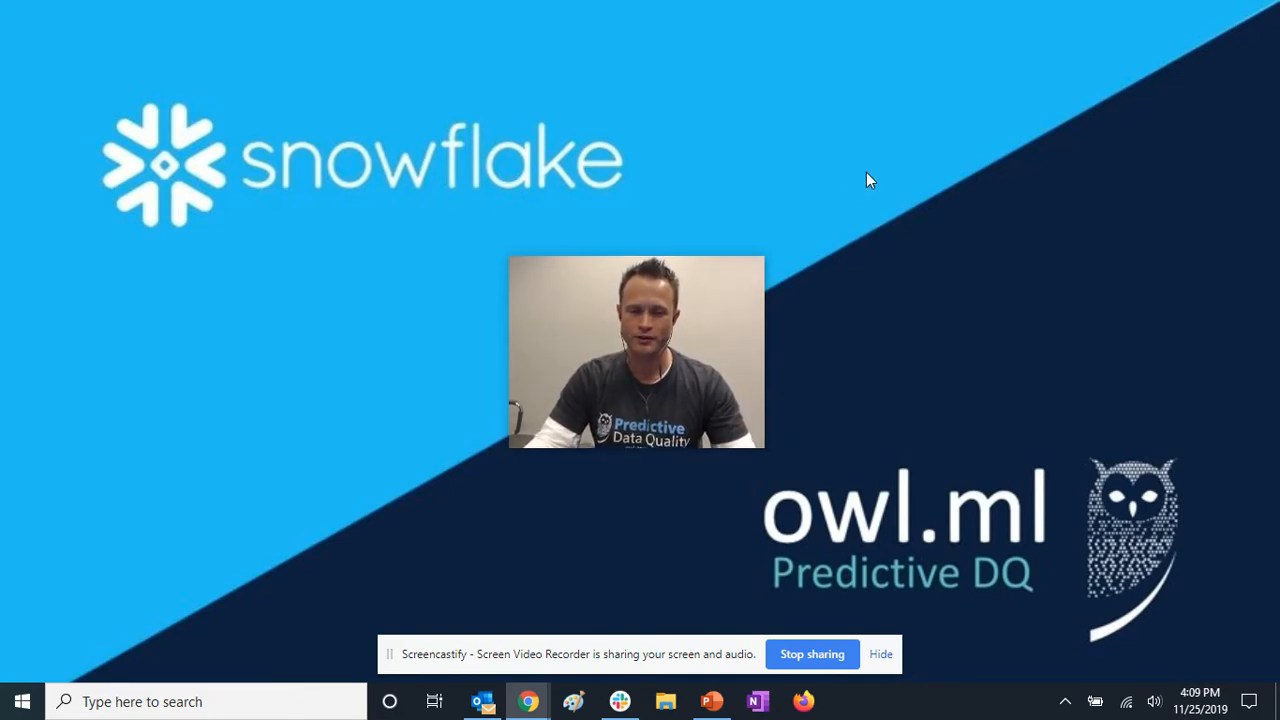
Show the Snowflake worksheet querying public.nyse with 102,816 rows, then return to Owl
drag(636, 352, 1130, 585)
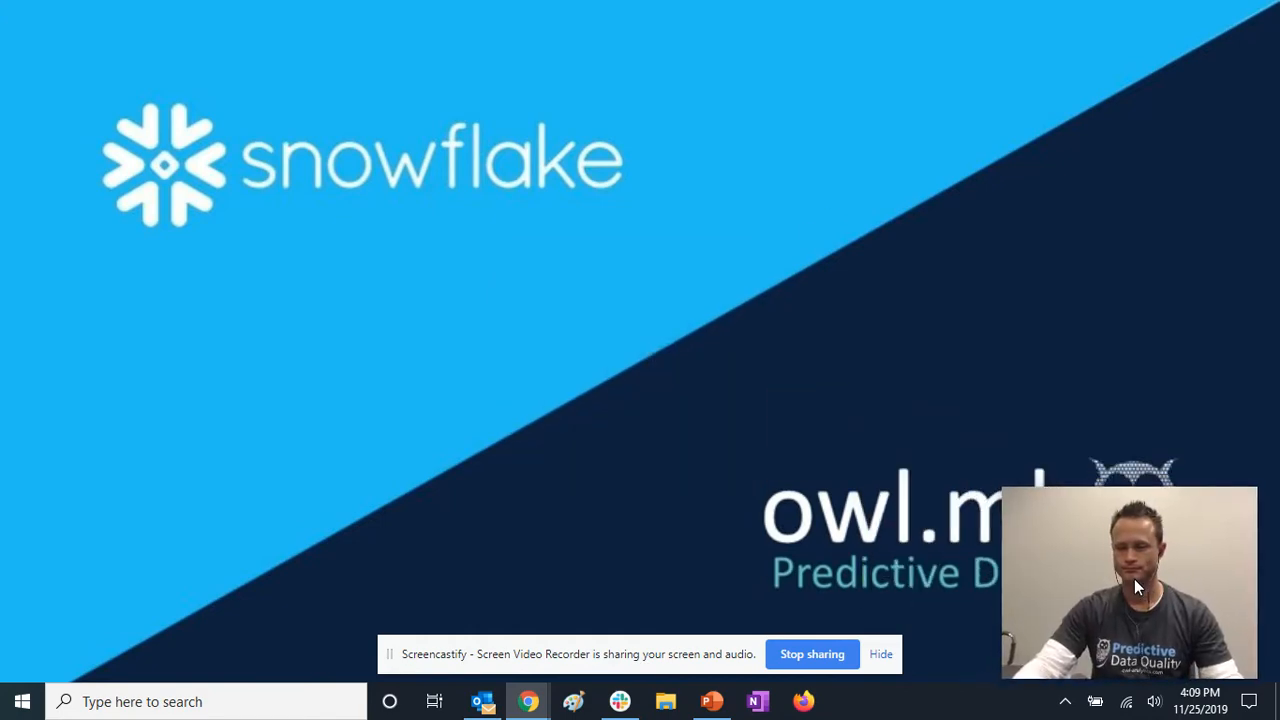
mouse_move(528, 700)
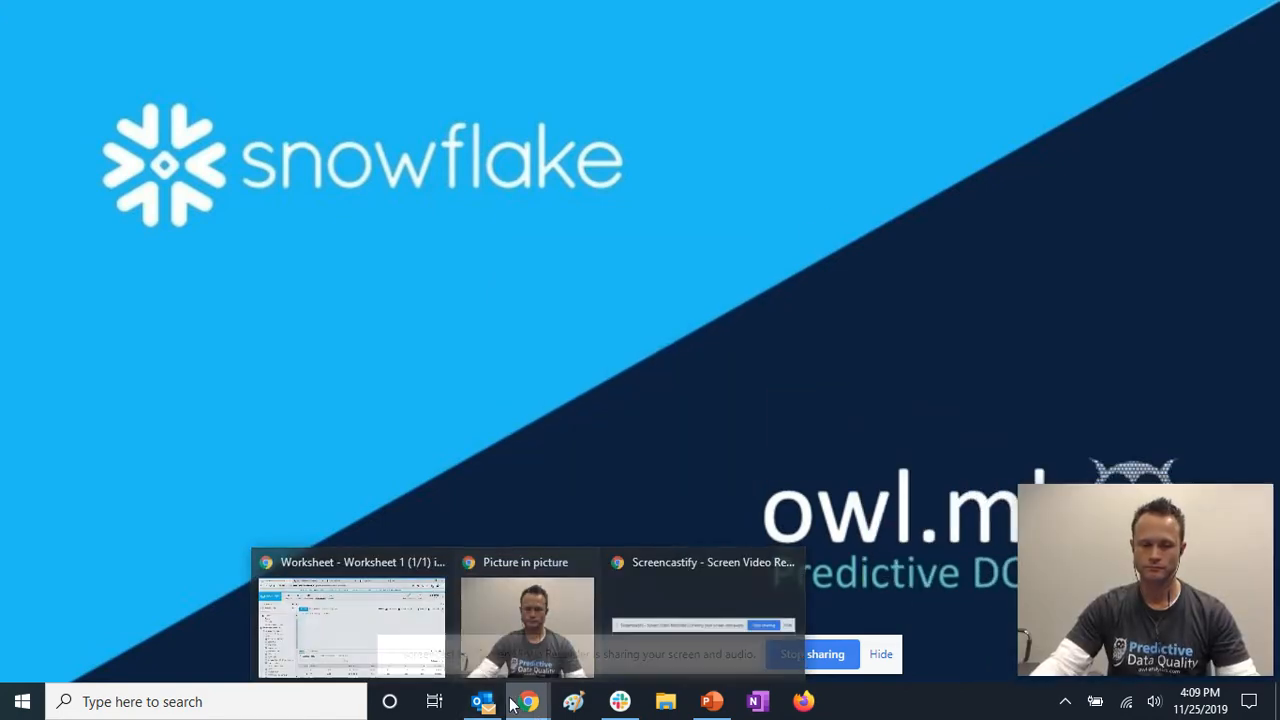
click(350, 615)
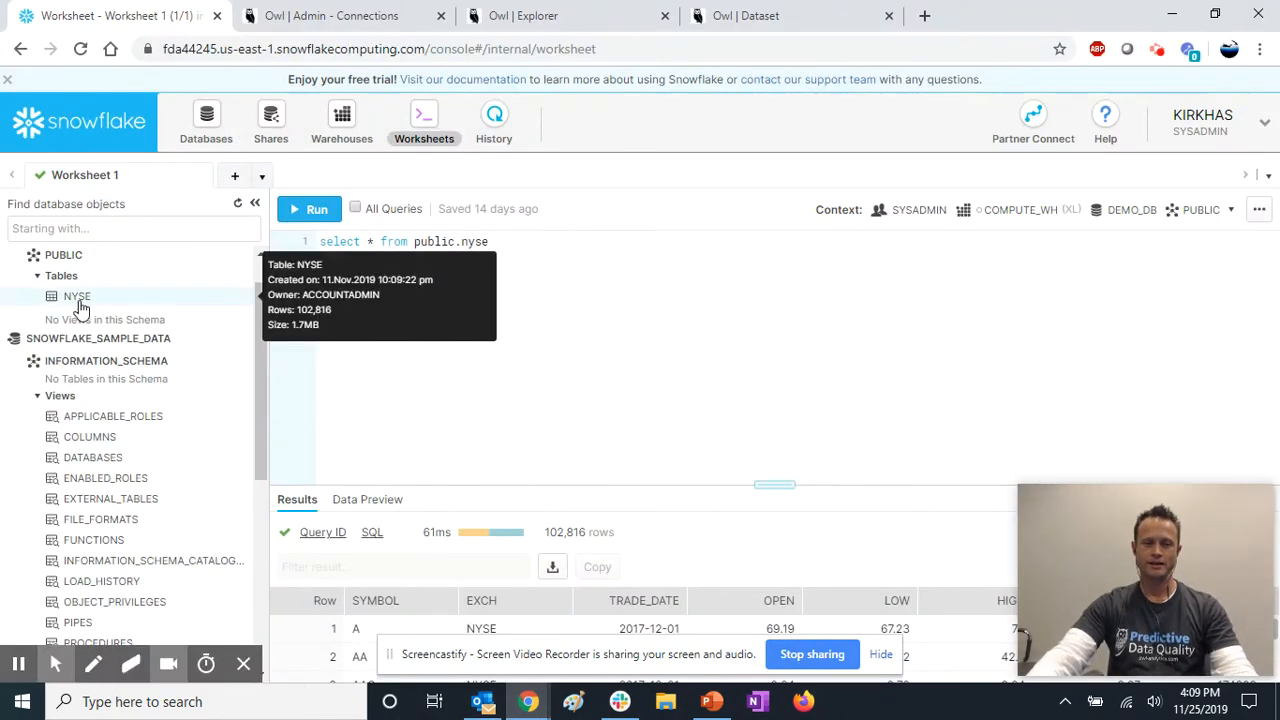
mouse_move(476, 283)
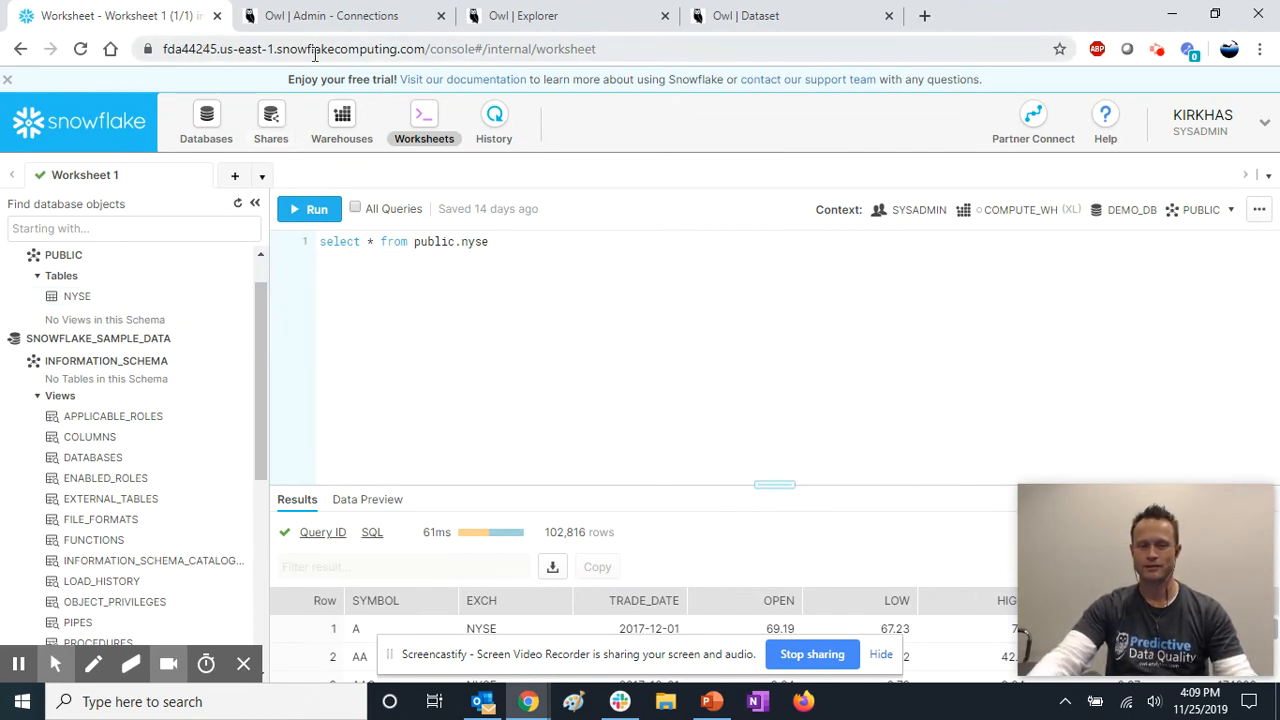
click(343, 15)
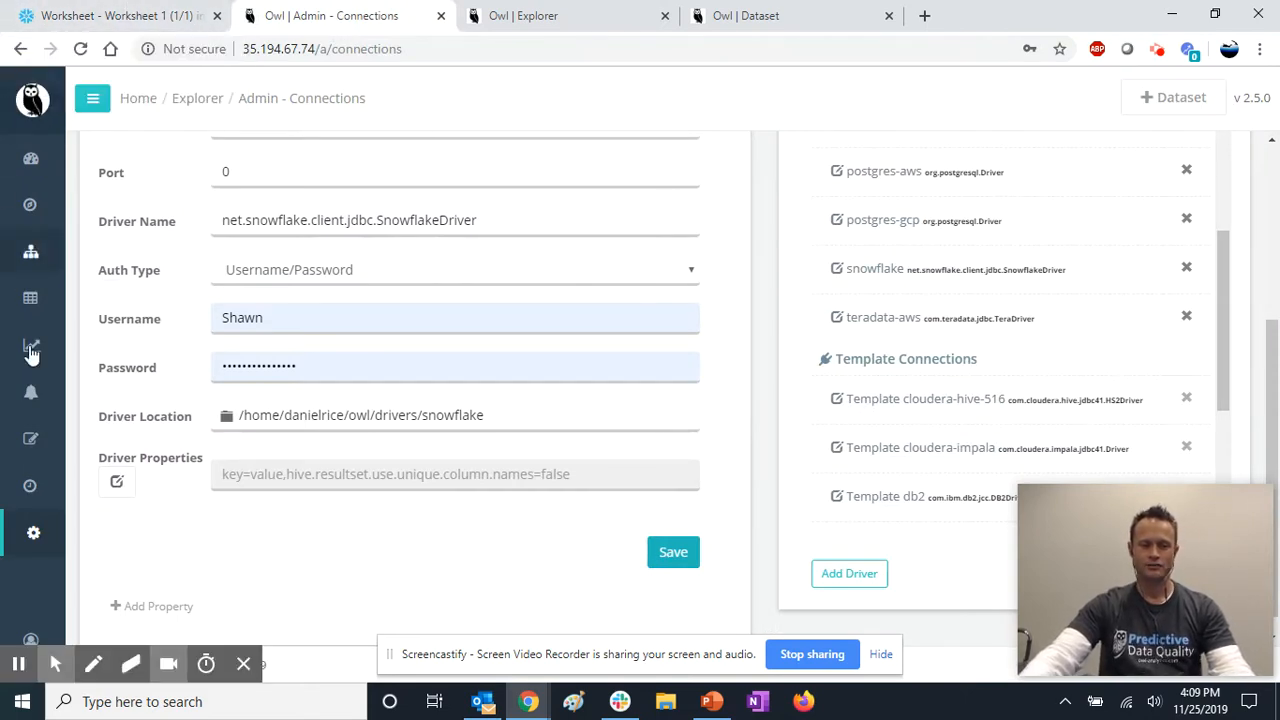
Load the snowflake connection in Admin > Connection, showing its DEMO_DB JDBC URL and Snowflake driver
click(33, 532)
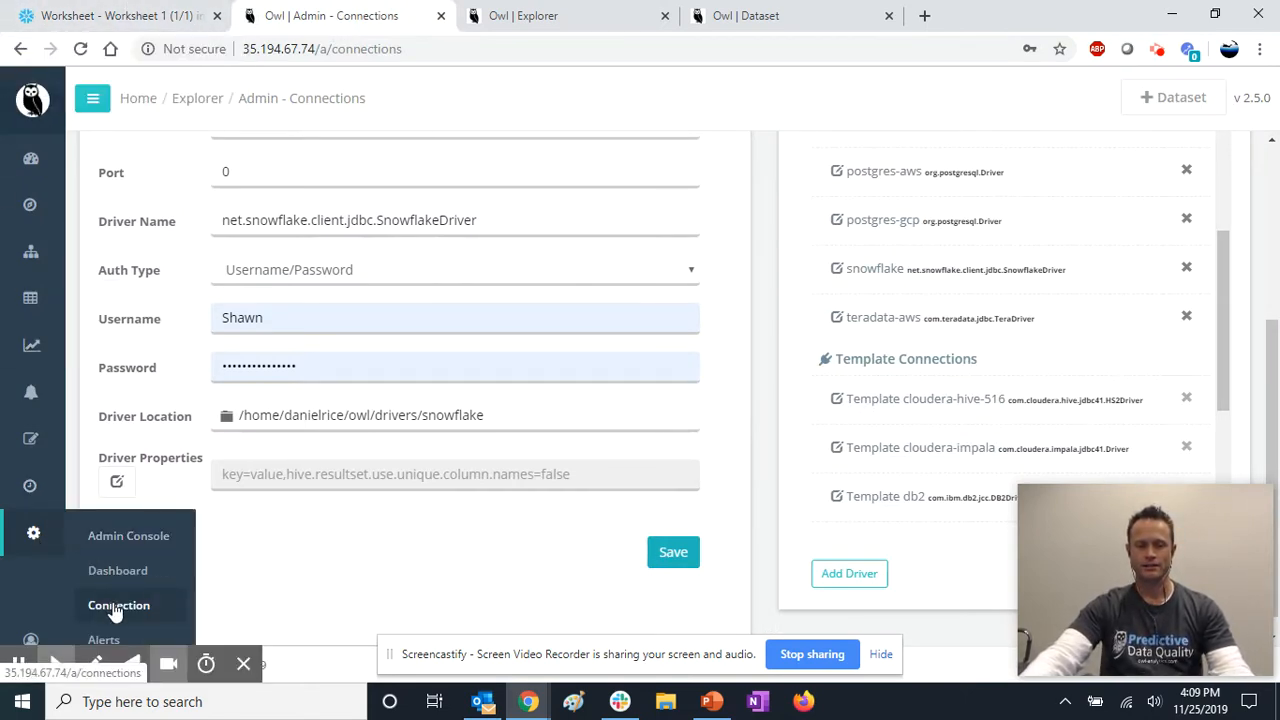
click(118, 605)
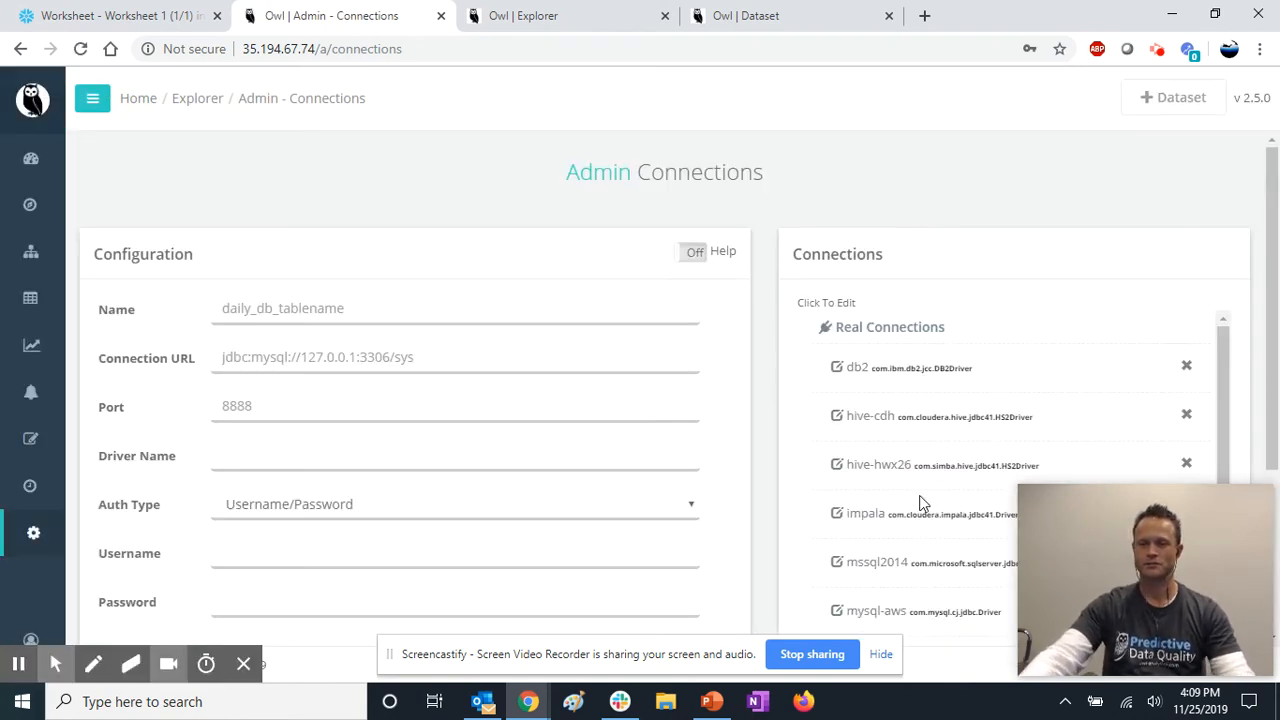
scroll(down, 3)
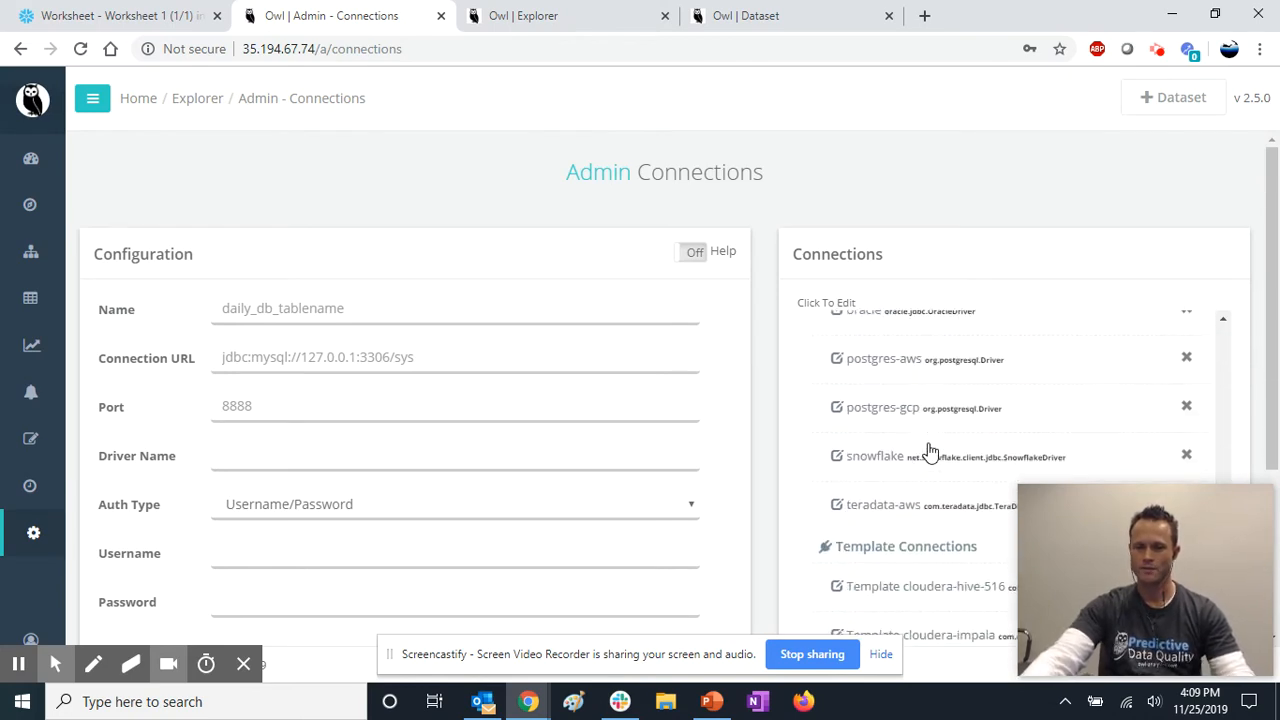
click(875, 456)
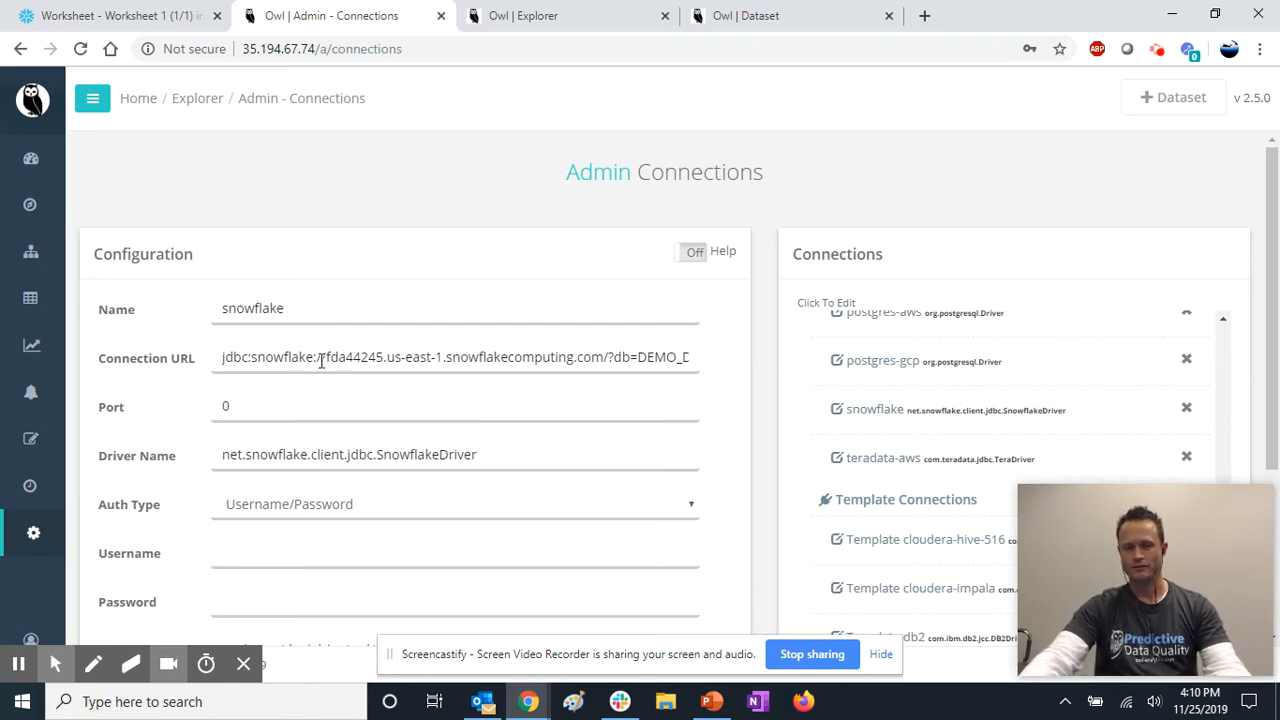
click(115, 15)
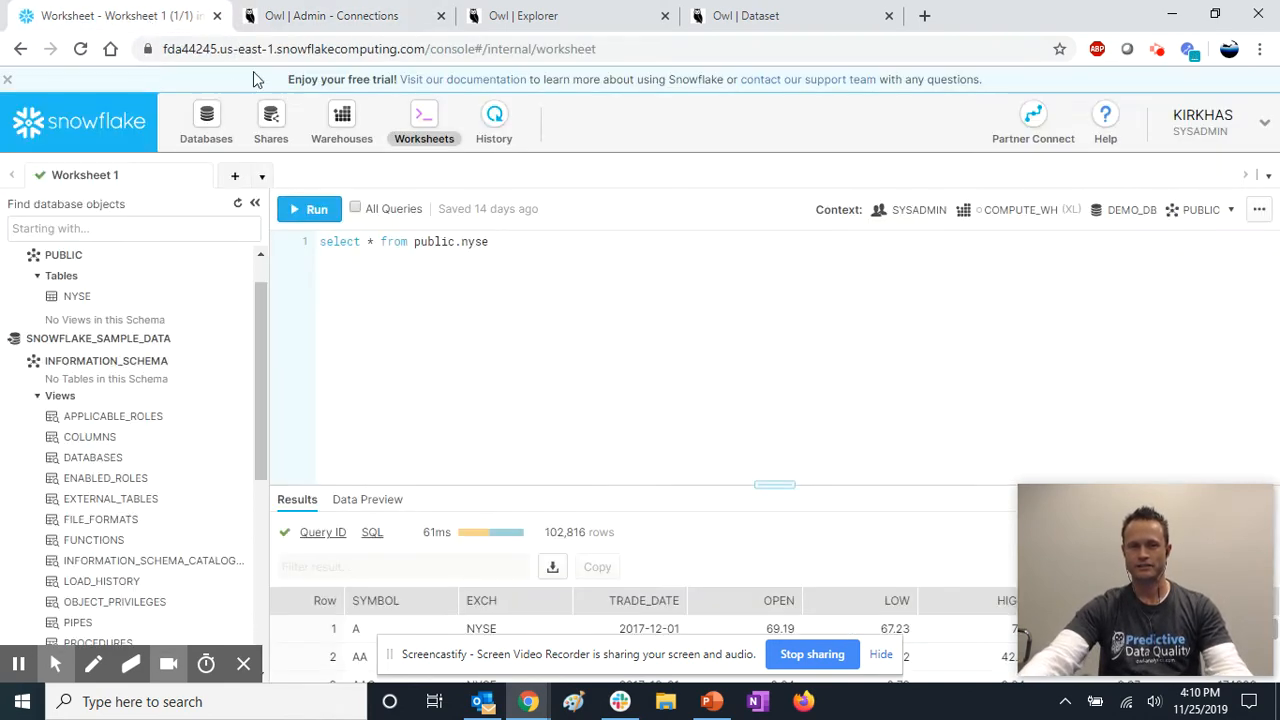
click(345, 15)
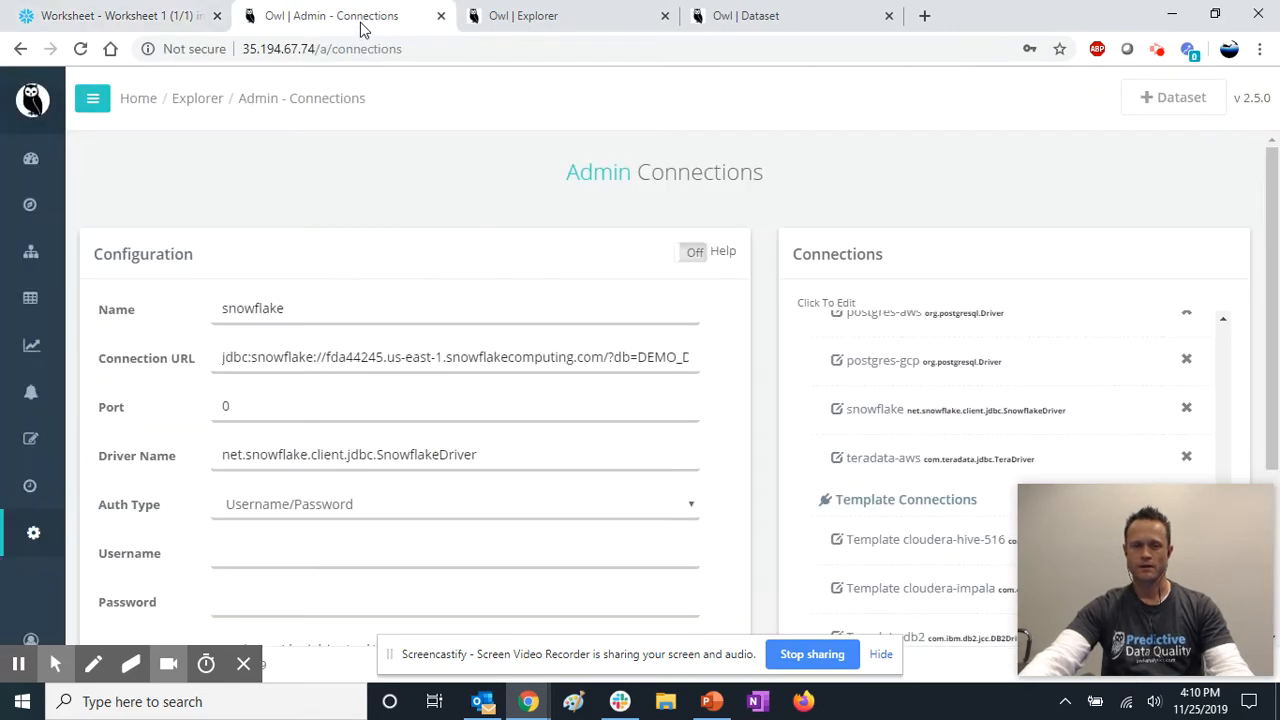
Save the snowflake connection with its username, password and driver location
click(455, 552)
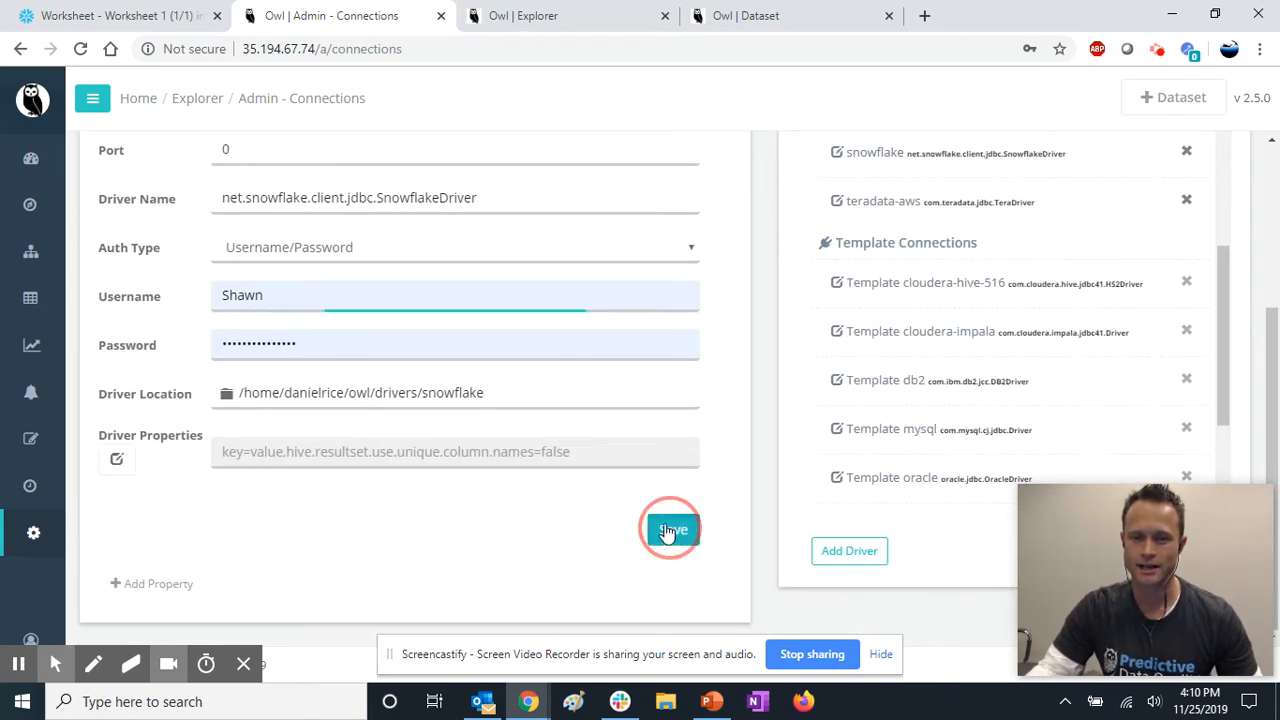
click(671, 529)
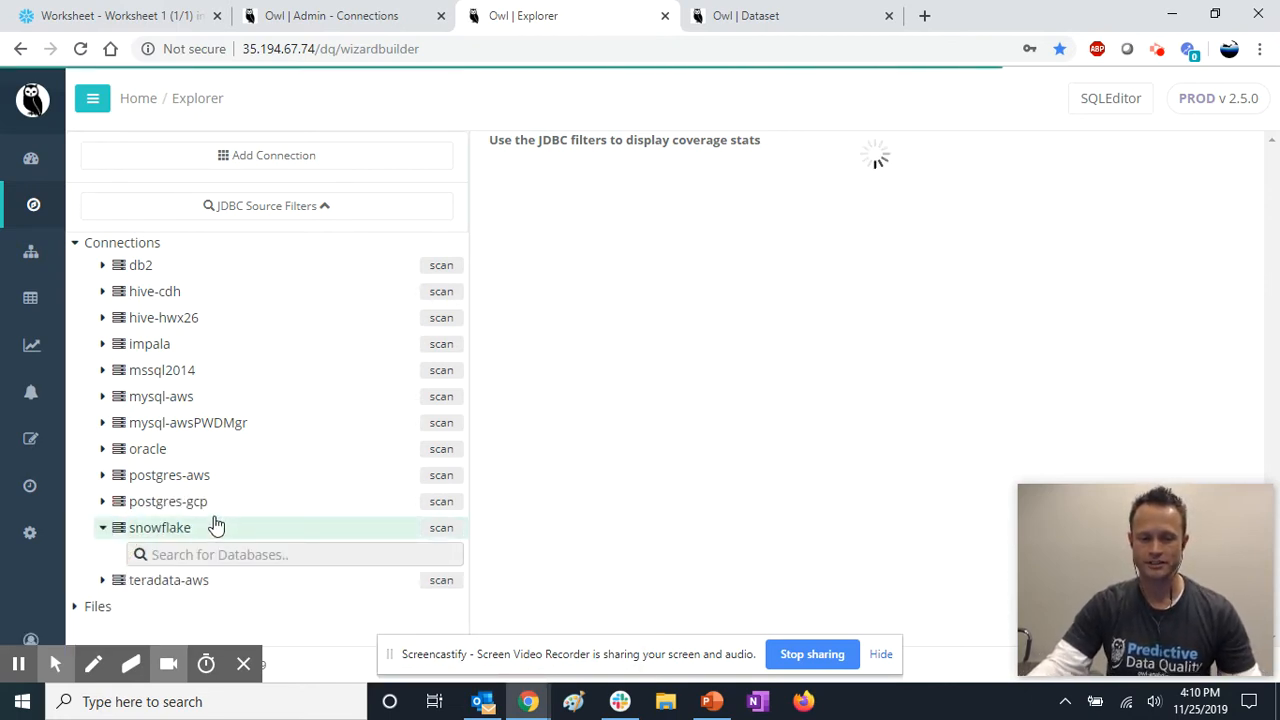
Browse the snowflake connection in Explorer and open the PUBLIC.NYSE_train dataset profile
click(102, 527)
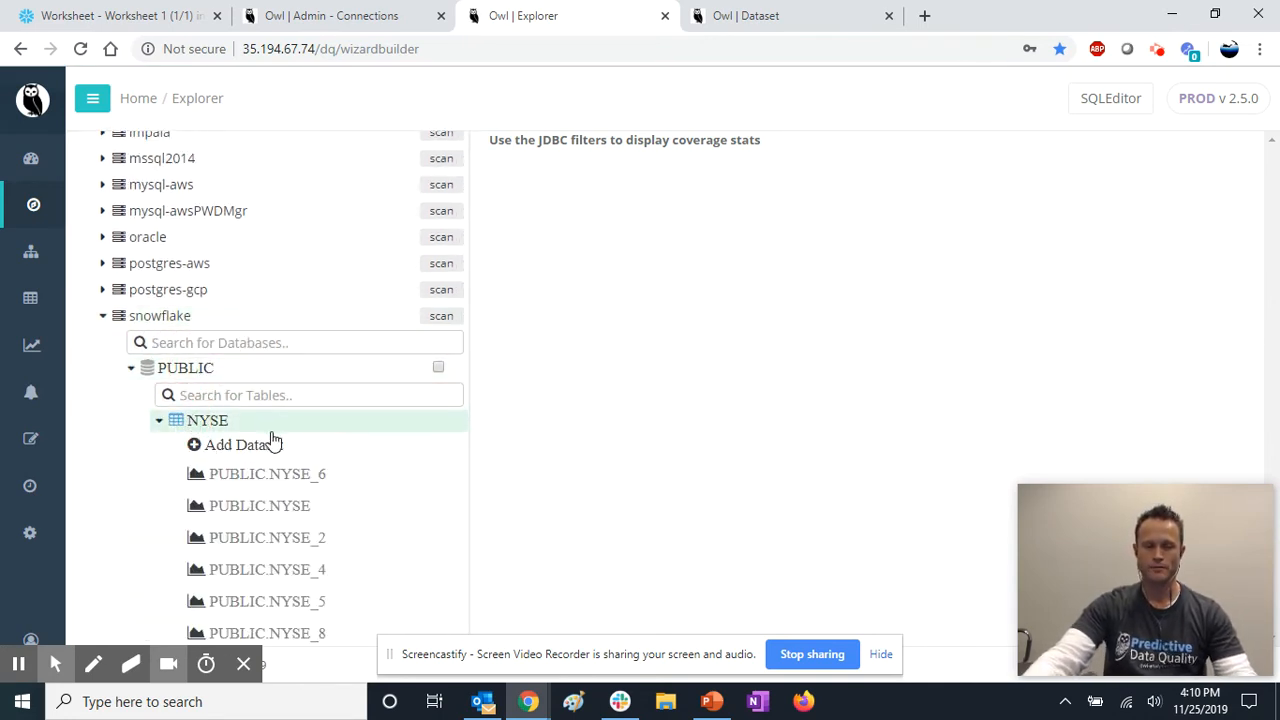
scroll(down, 3)
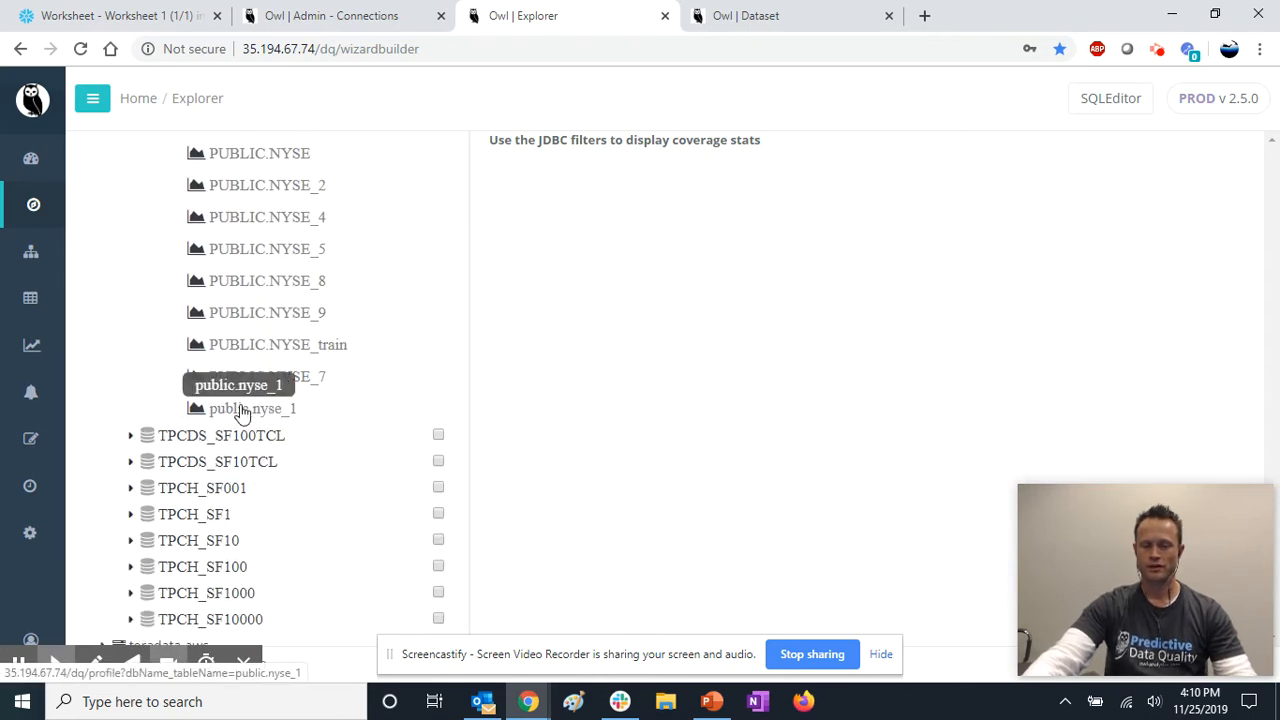
click(252, 408)
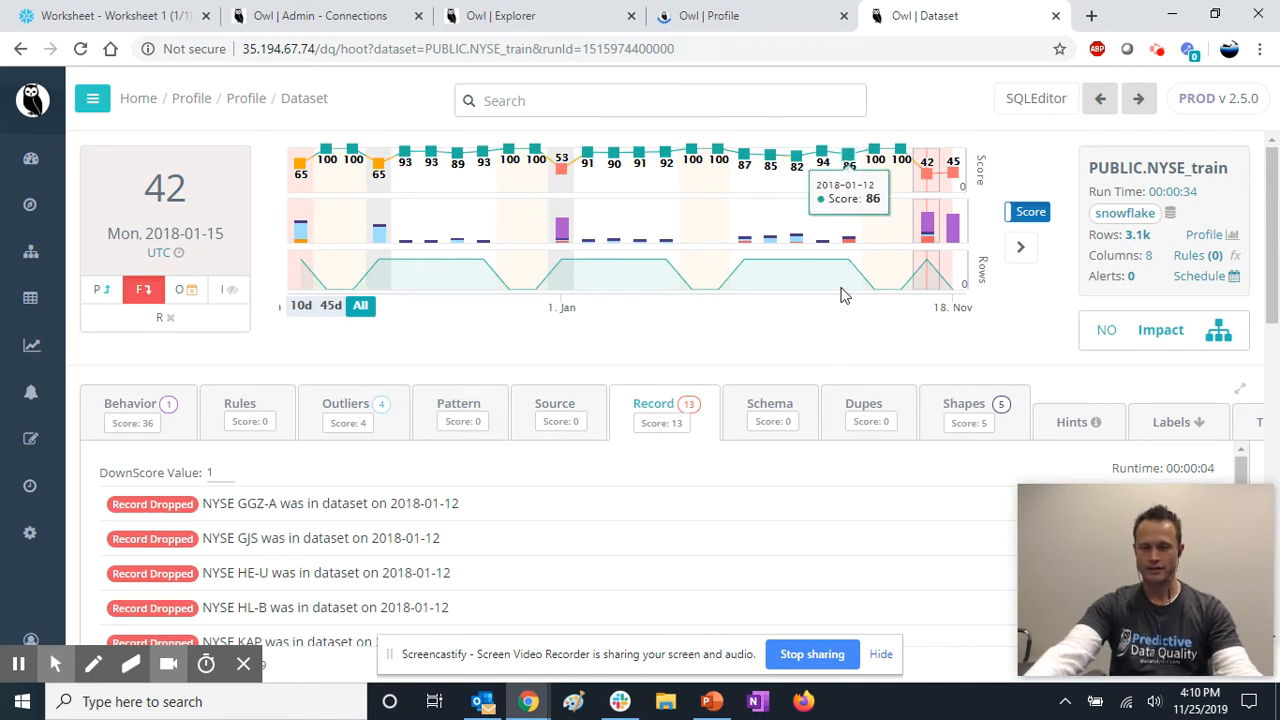
mouse_move(498, 584)
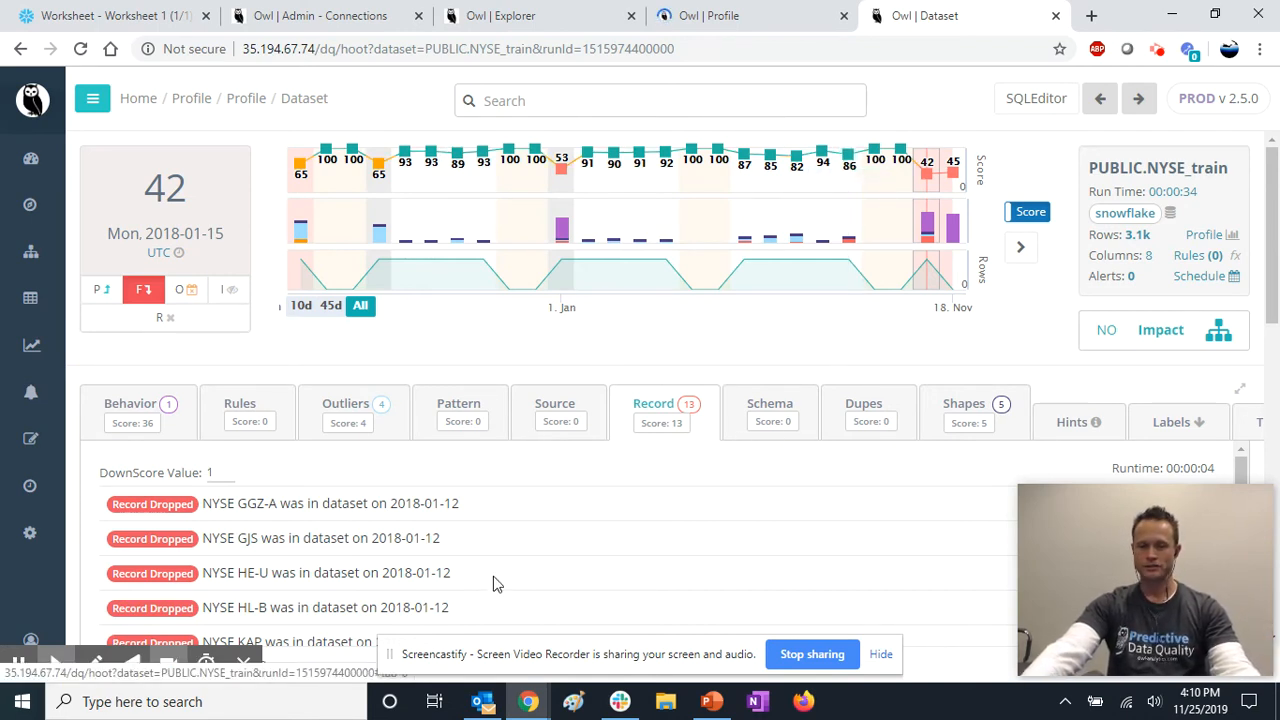
mouse_move(673, 416)
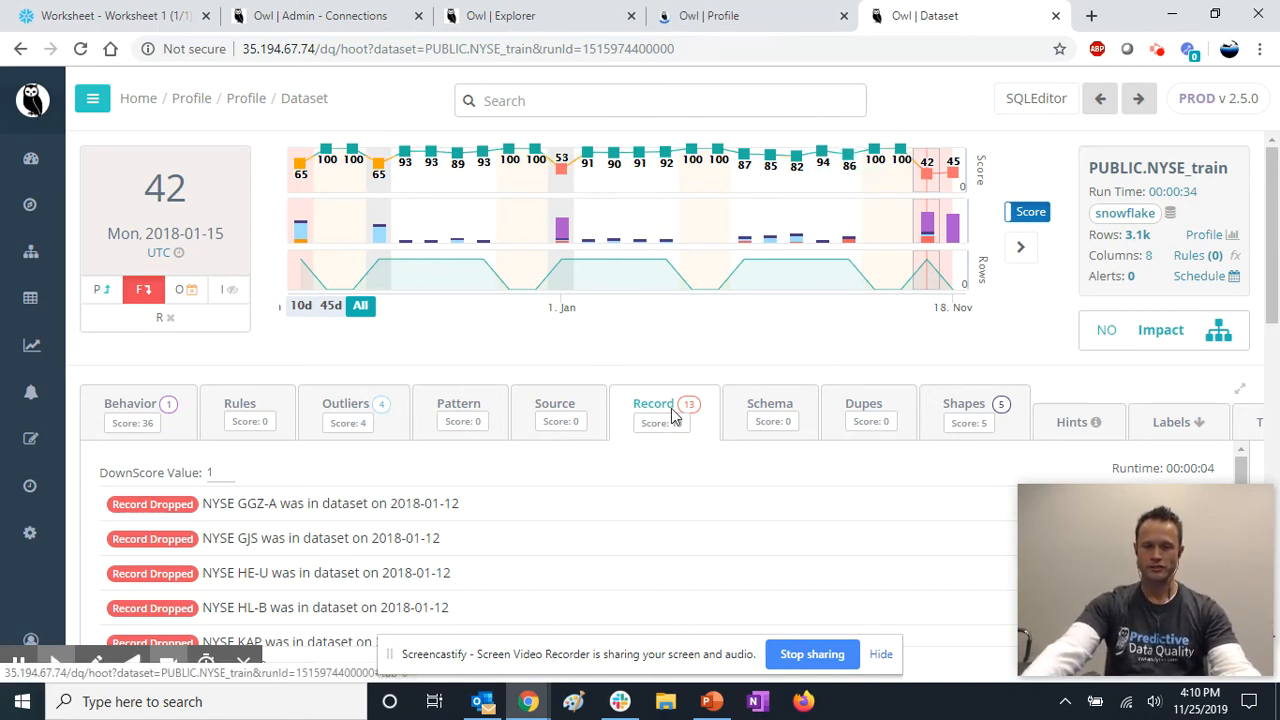
Show the thirteen Record Dropped findings for NYSE symbols on 2018-01-12
click(653, 410)
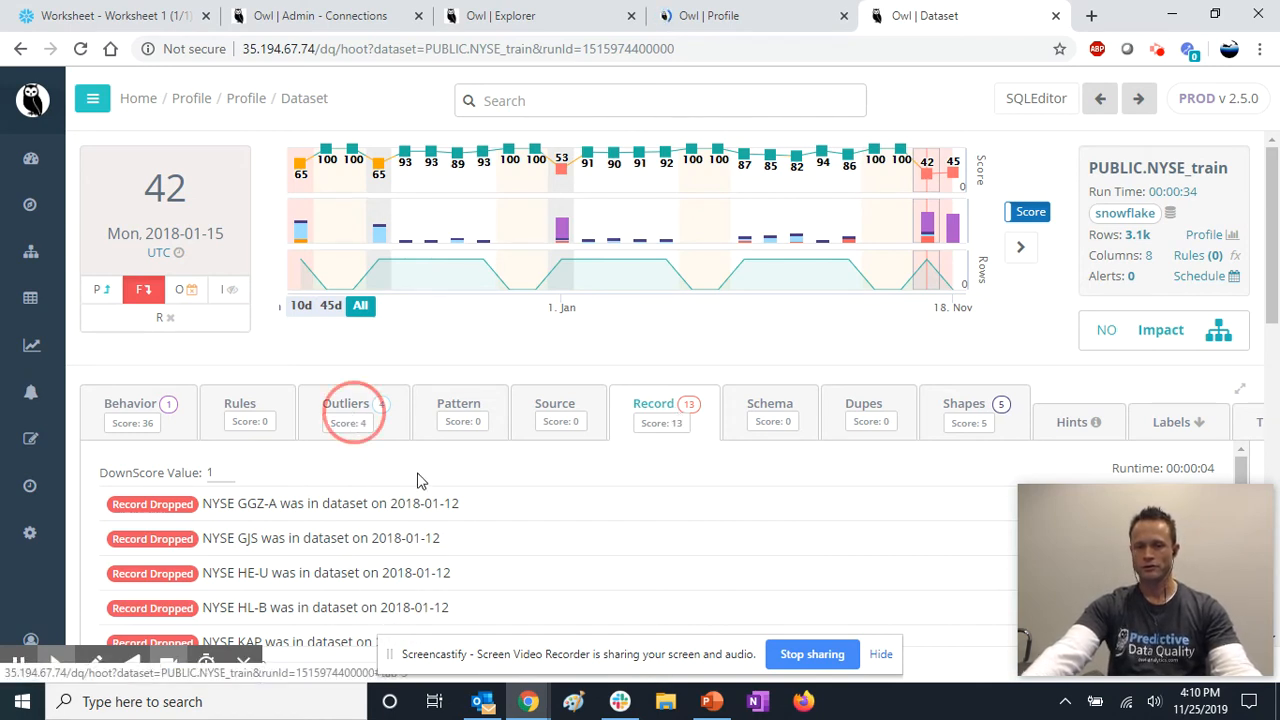
Show the NYSE_train Outliers tab with VOLUME dropping to 0 on 2018-01-15
click(350, 410)
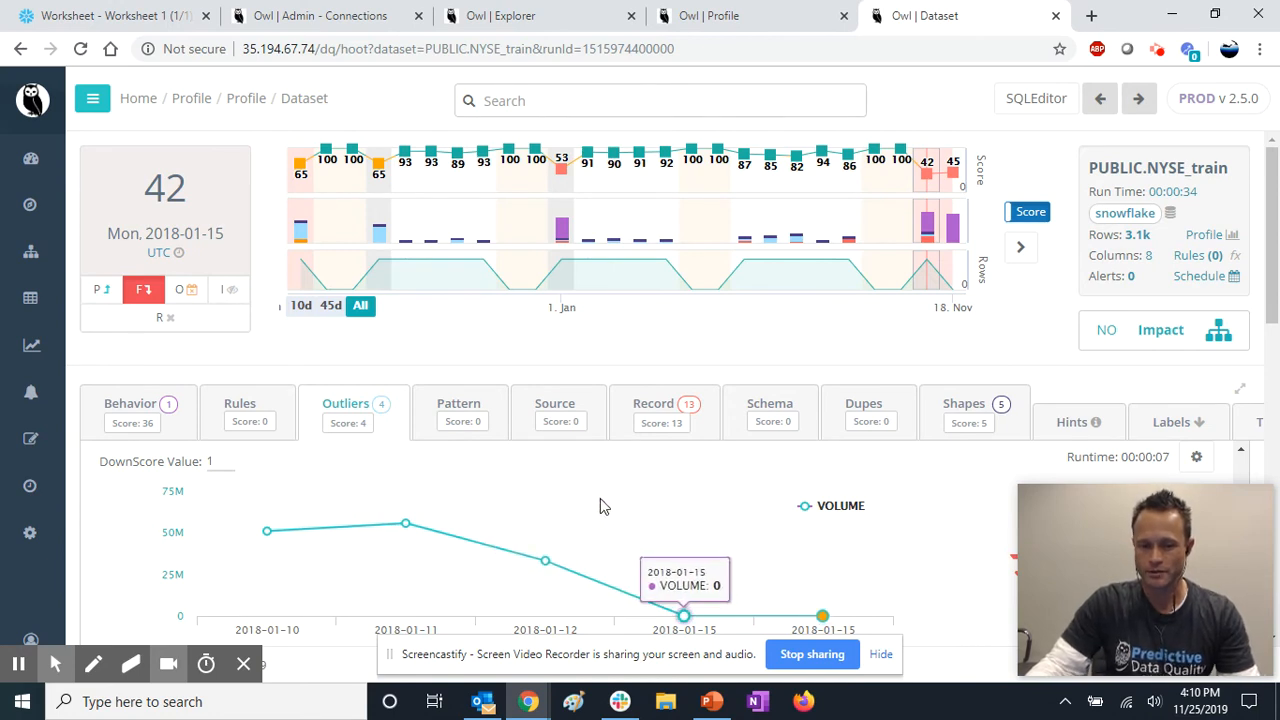
mouse_move(672, 505)
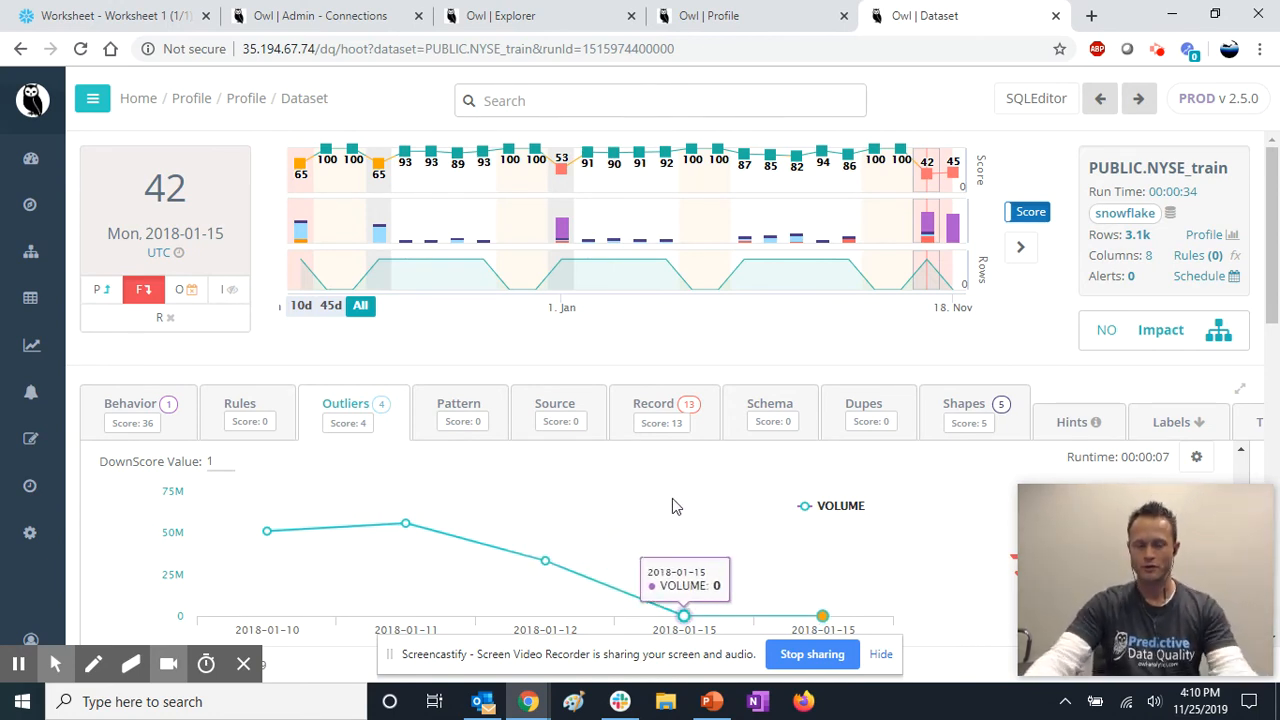
mouse_move(170, 446)
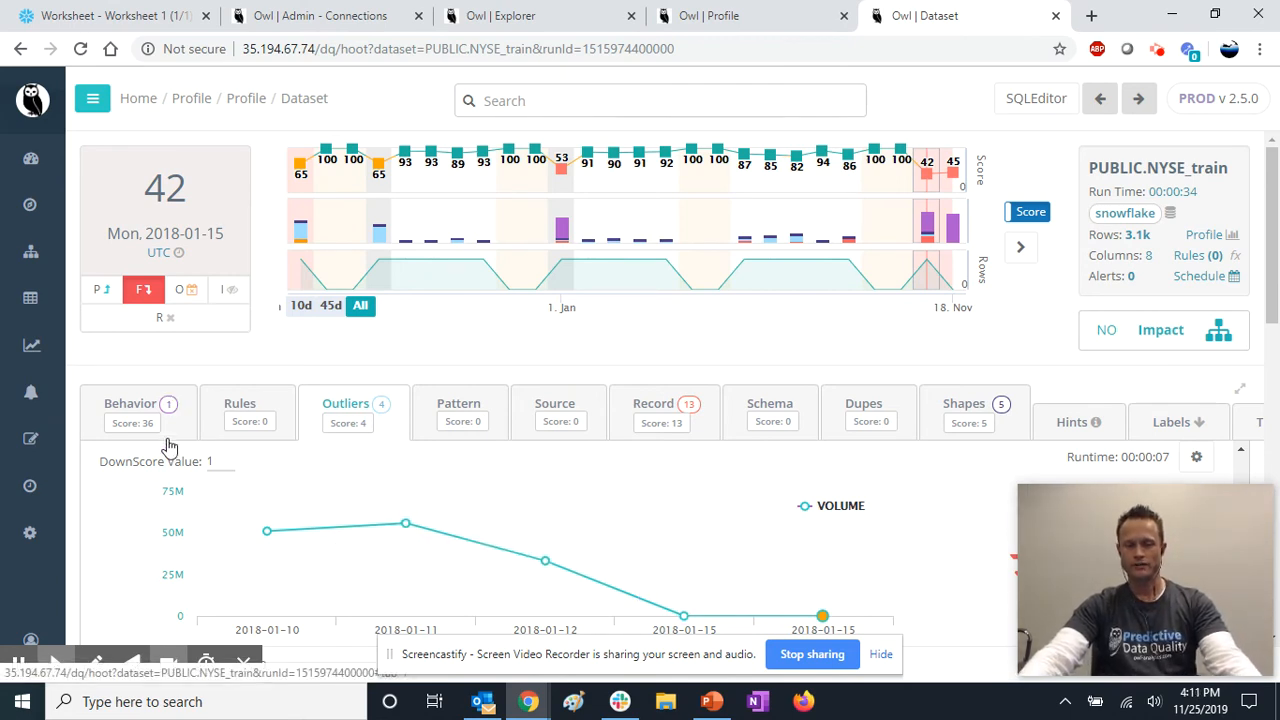
mouse_move(375, 400)
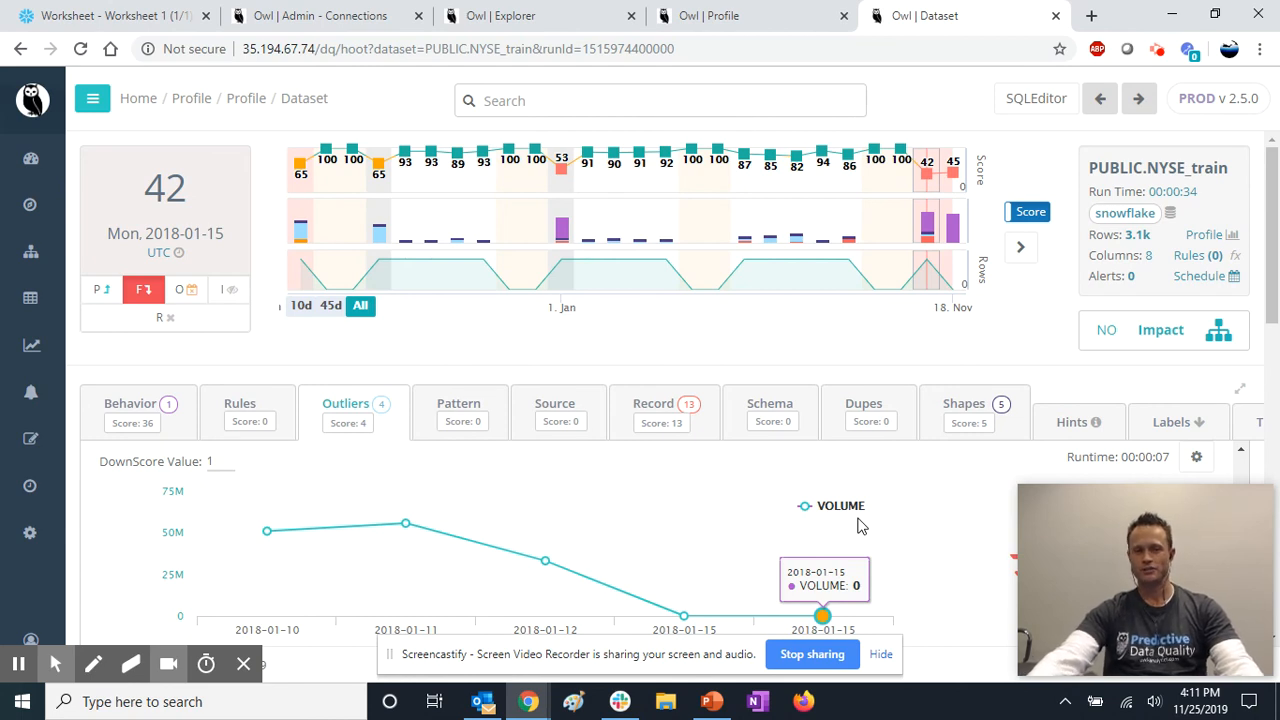
mouse_move(922, 504)
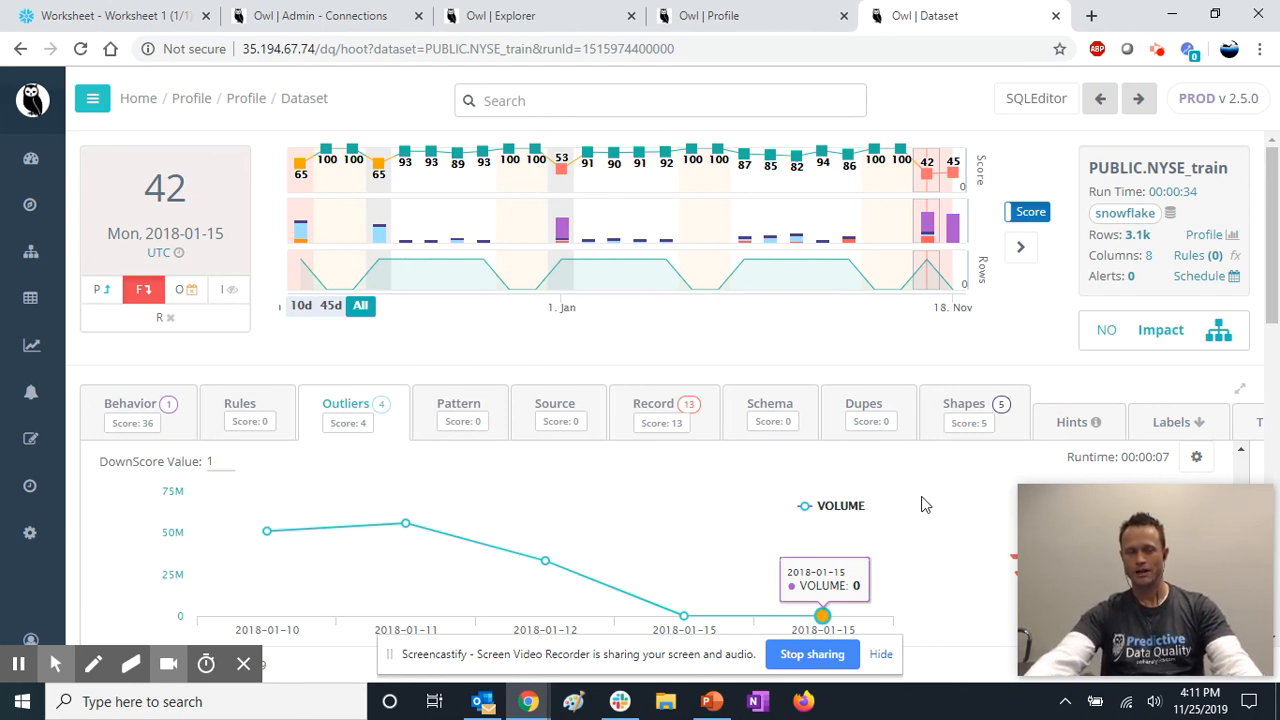
mouse_move(925, 580)
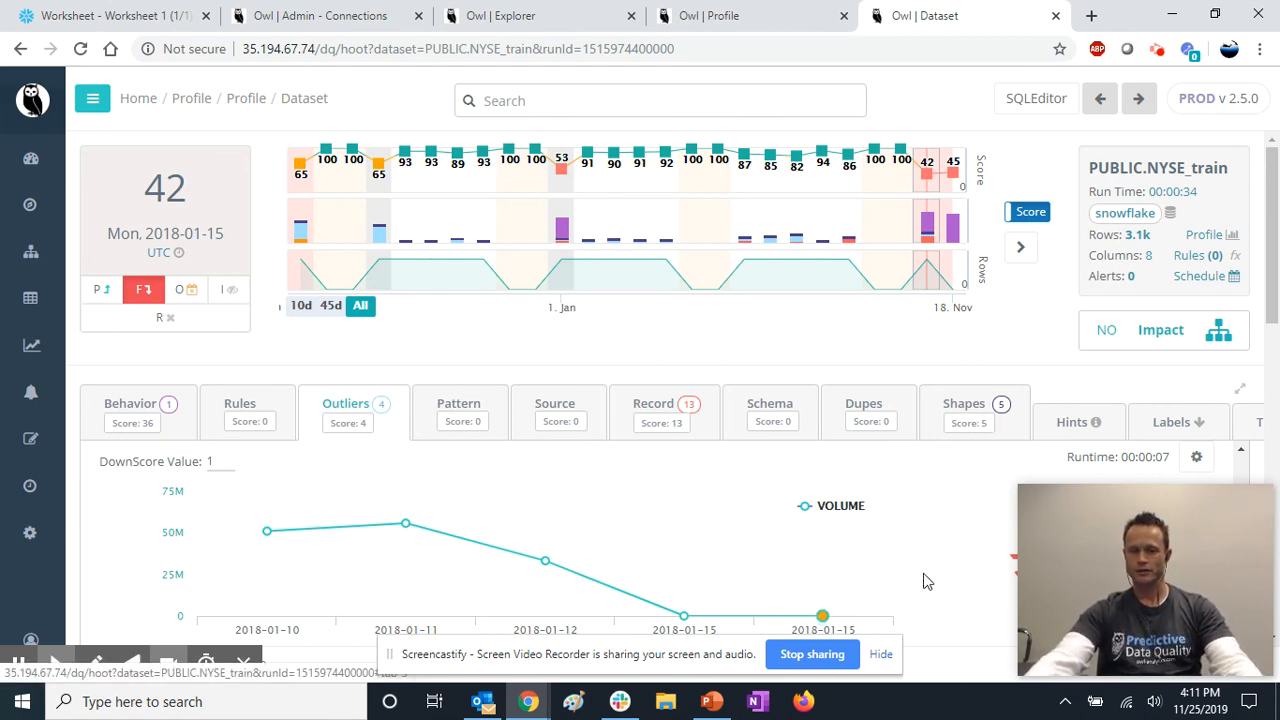